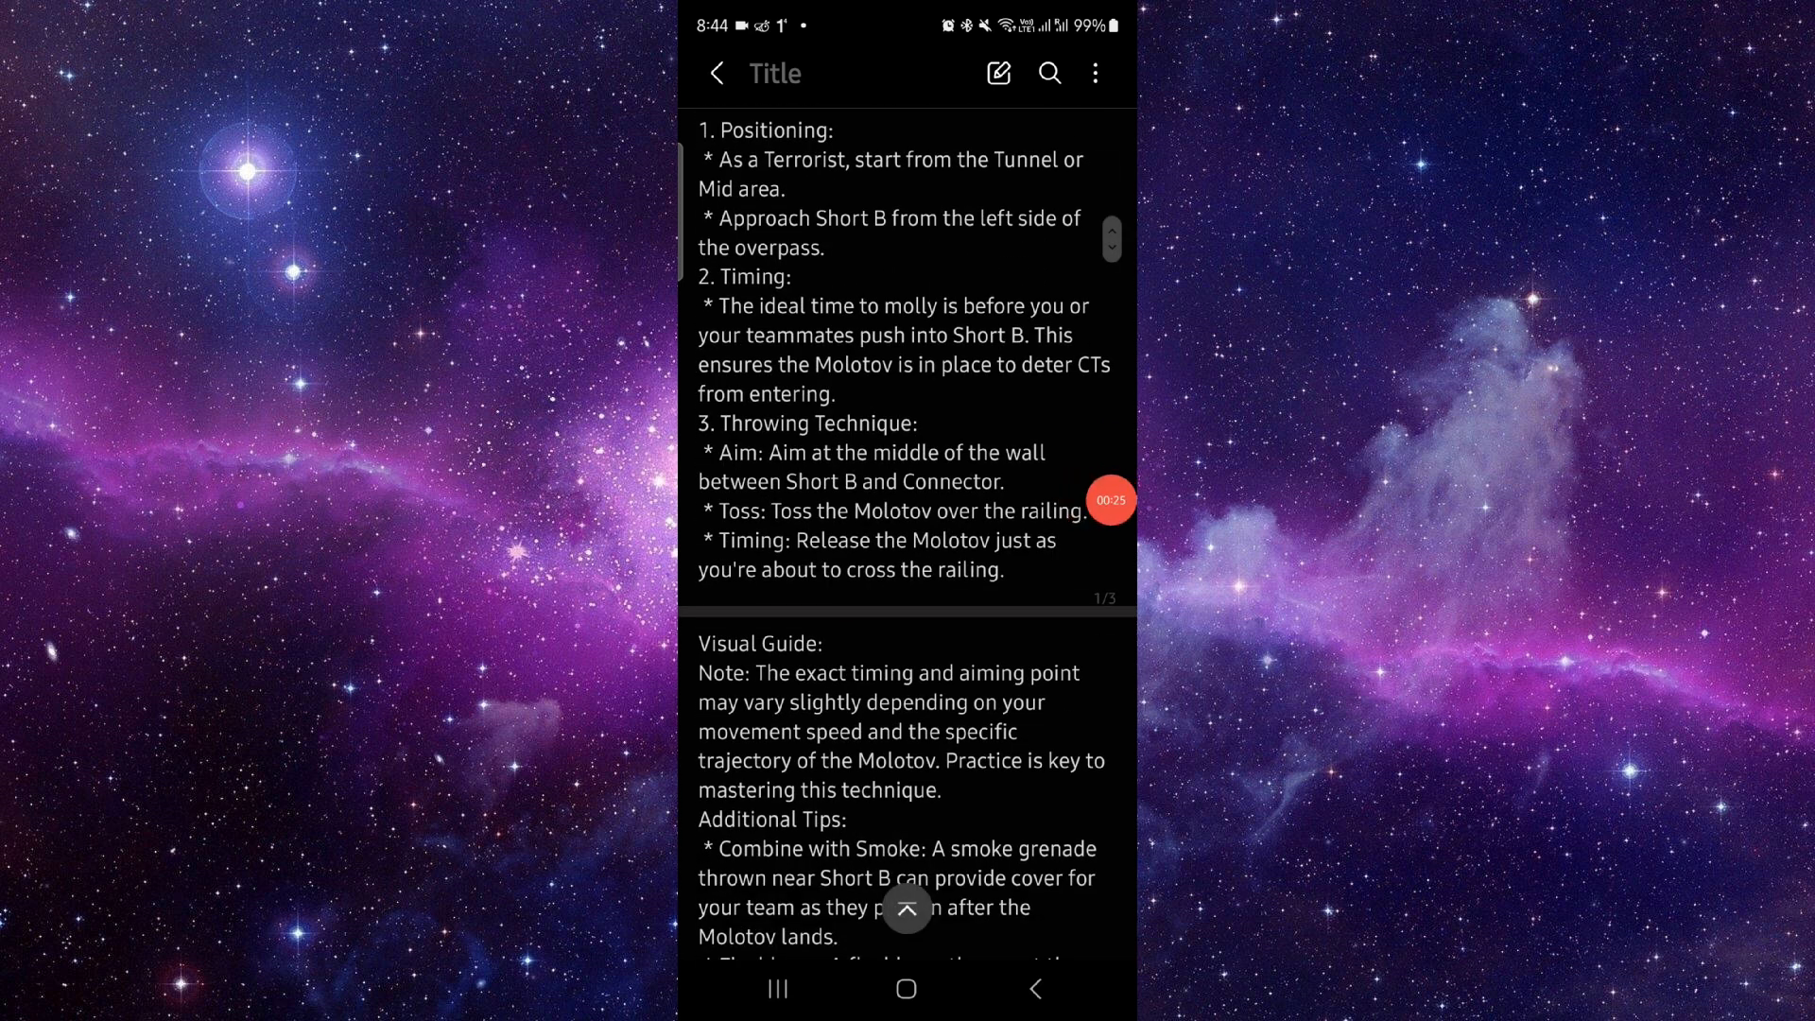
Scroll through the three-page Short B molotov guide, then return to the home screen
{"action": "scroll", "scroll_direction": "down", "scroll_amount": 3}
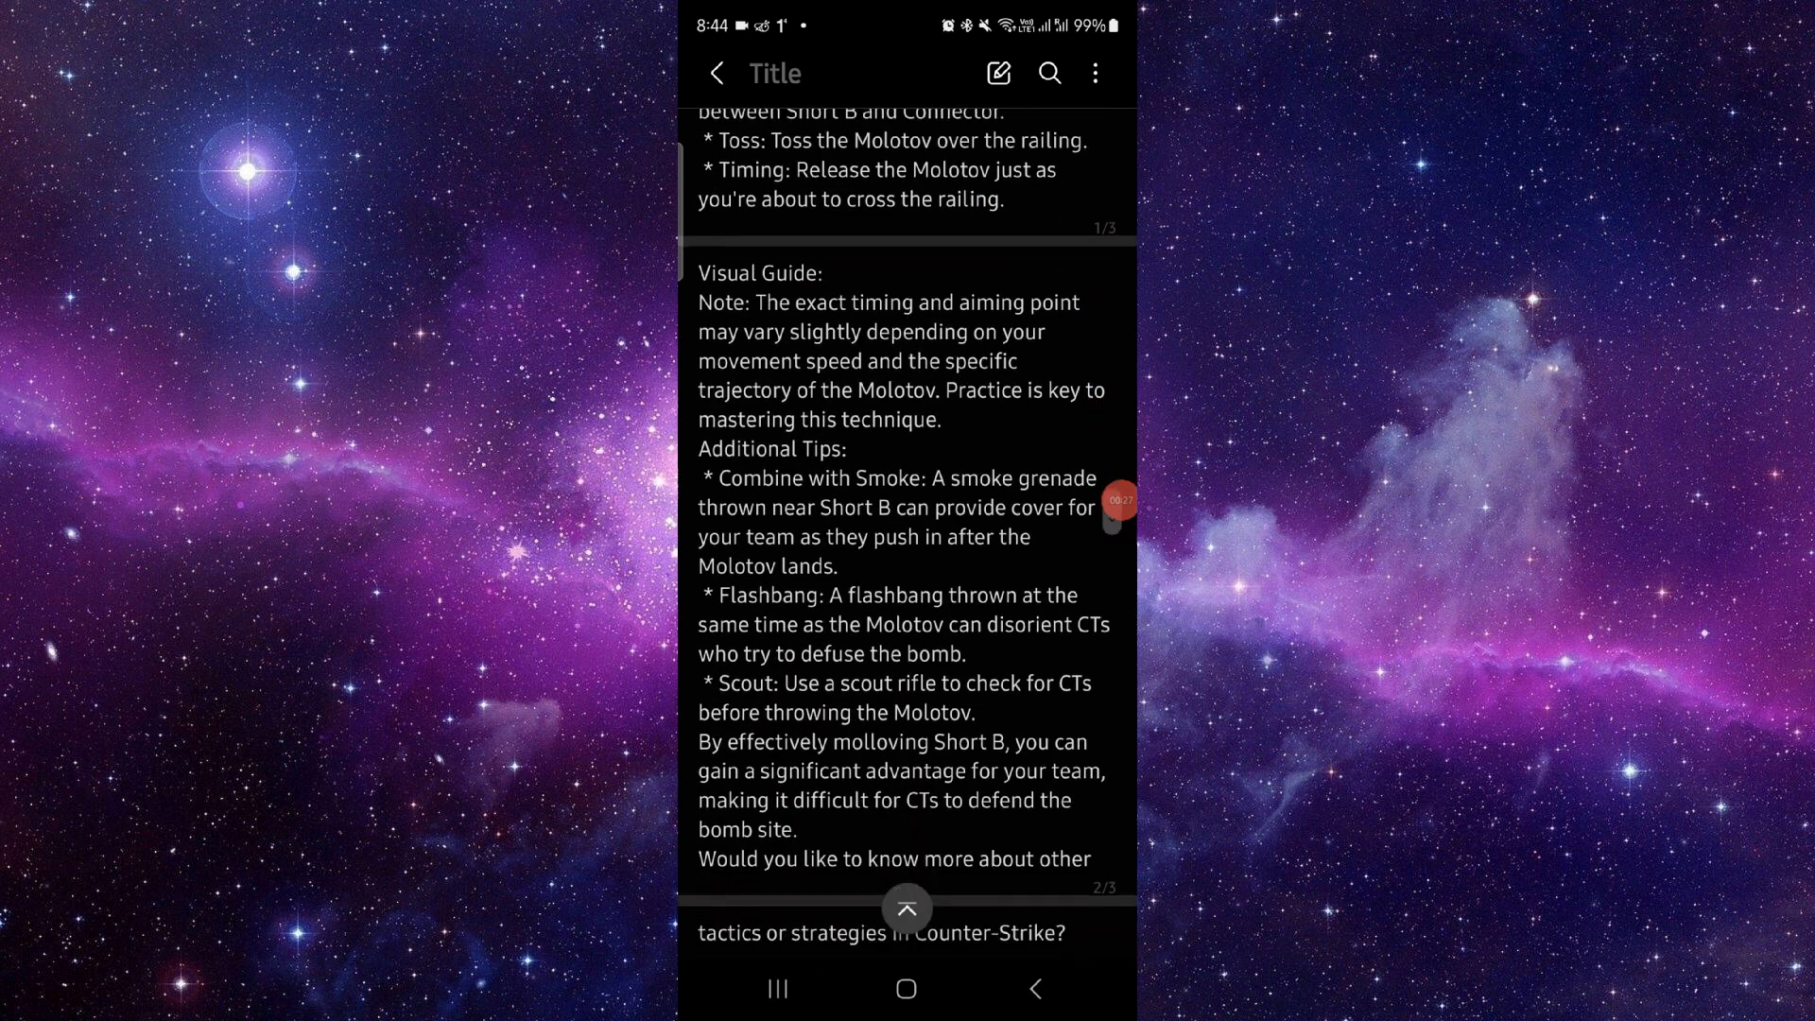
{"action": "scroll", "scroll_direction": "up", "scroll_amount": 3}
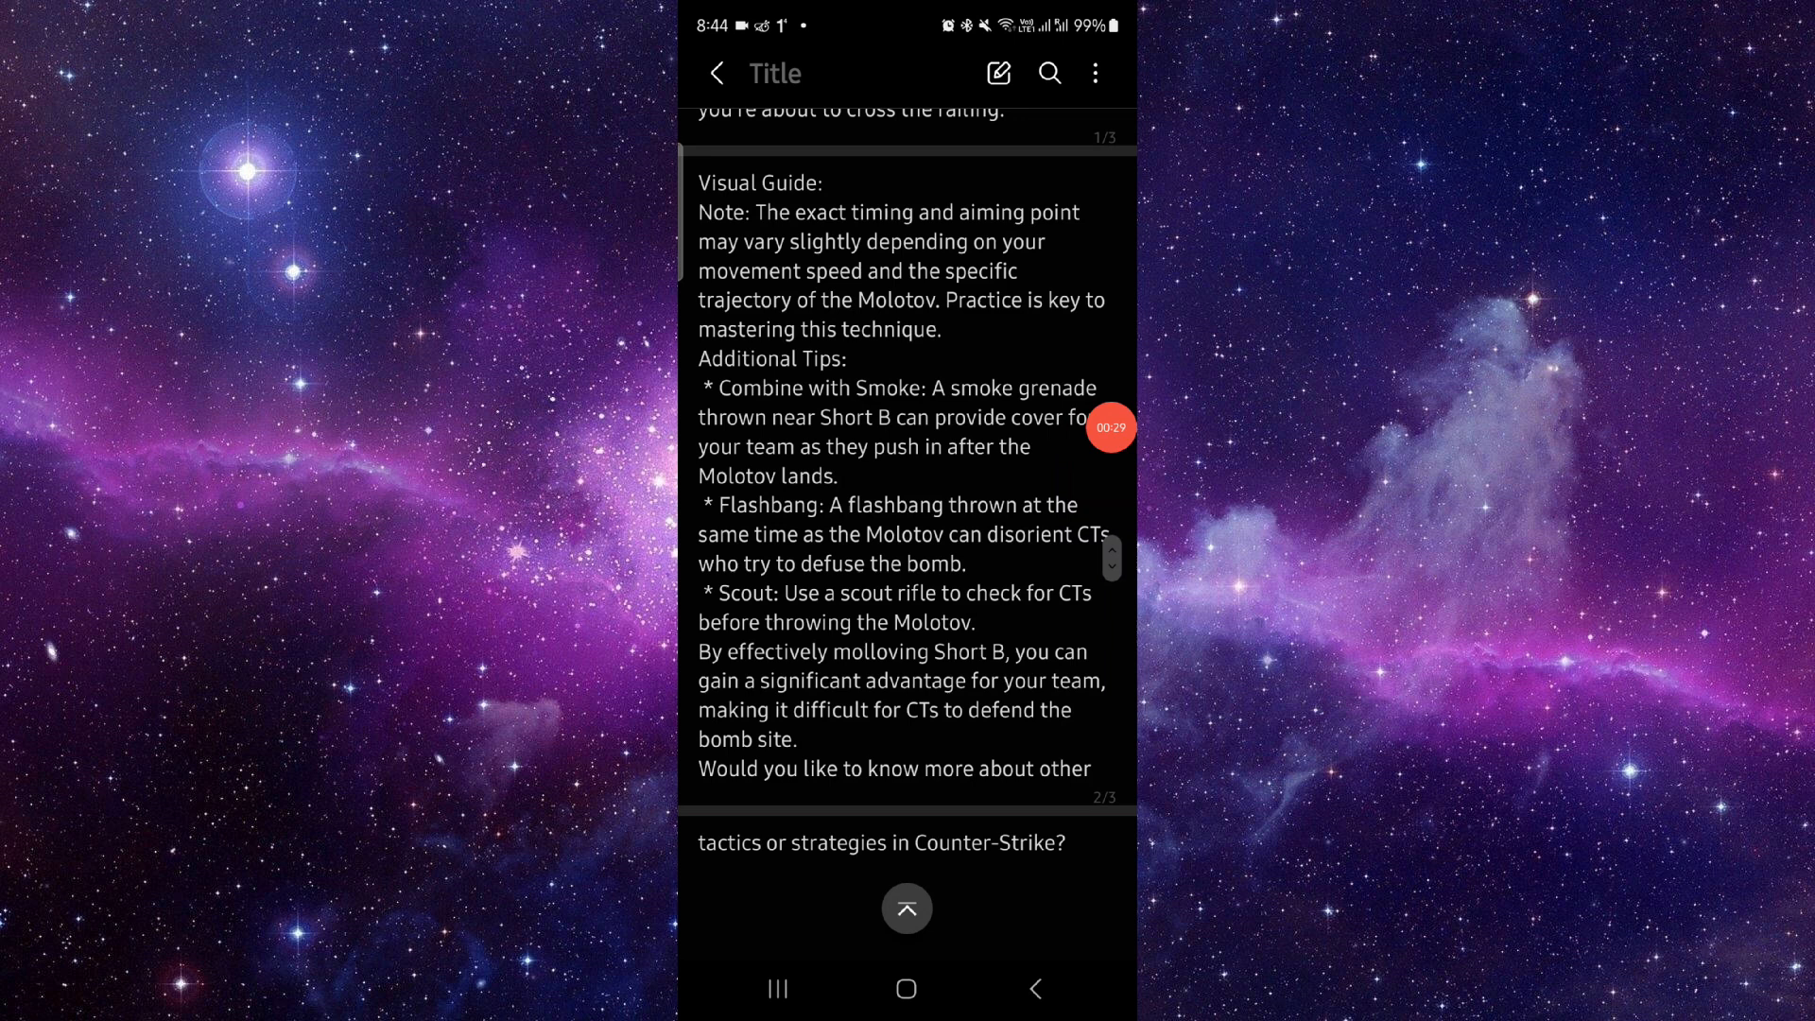
{"action": "left_click", "coordinate": [906, 989]}
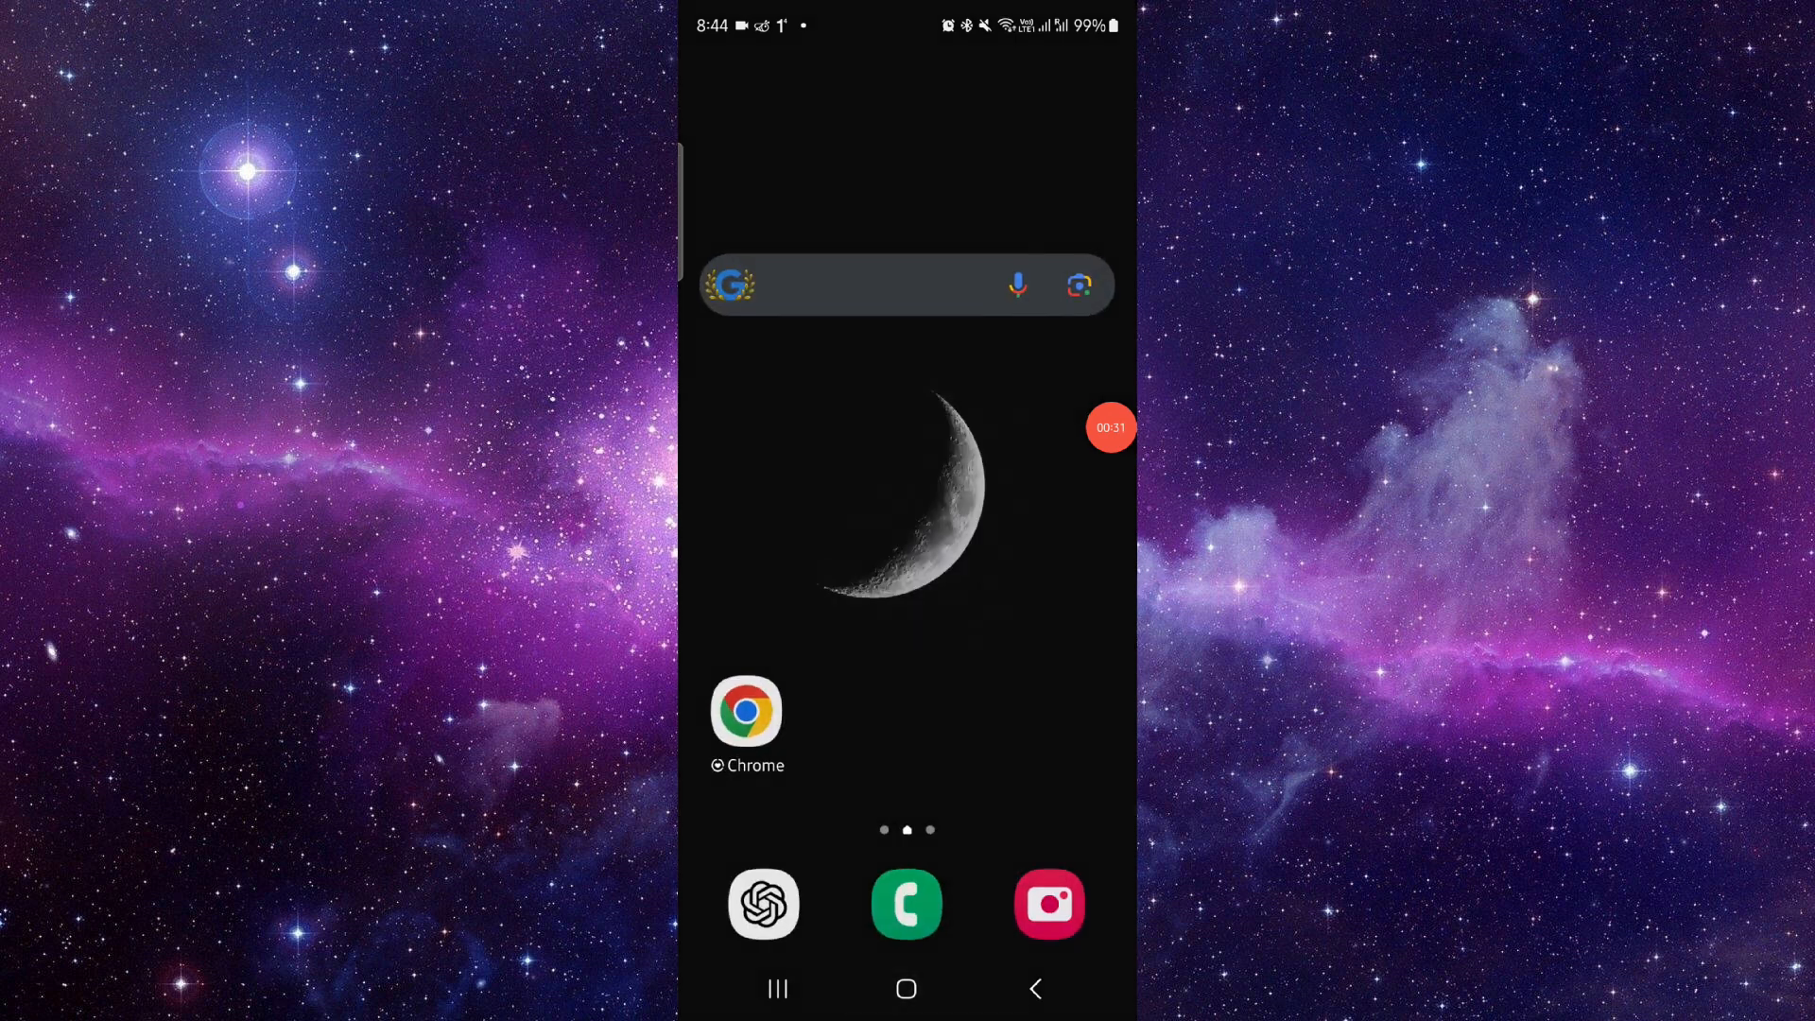